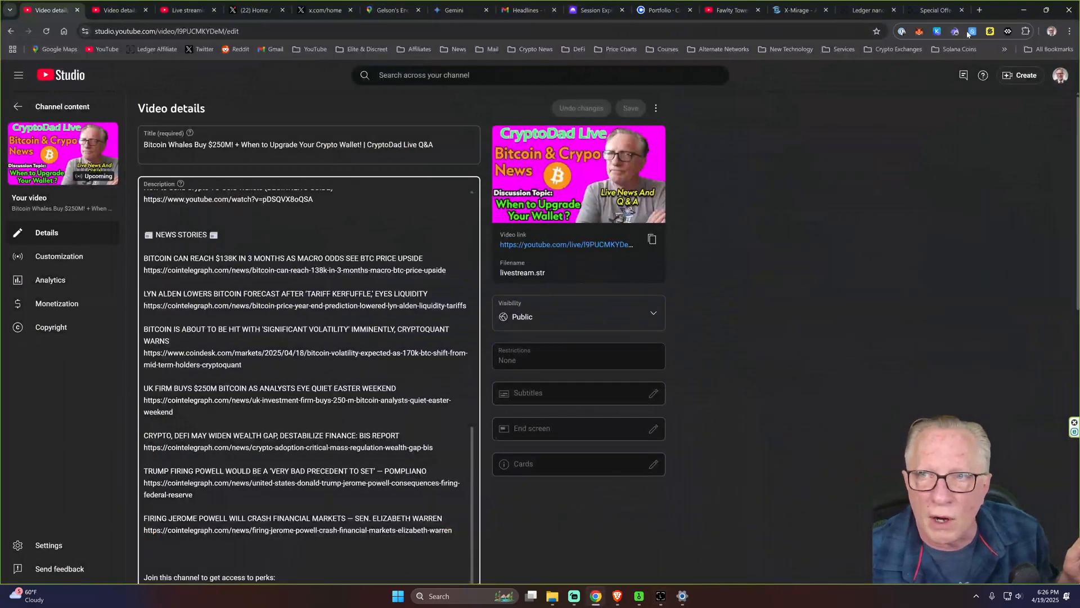
- View the Sui Wallet extension's holding of 899.72 SUI worth $1,945.09
click(972, 32)
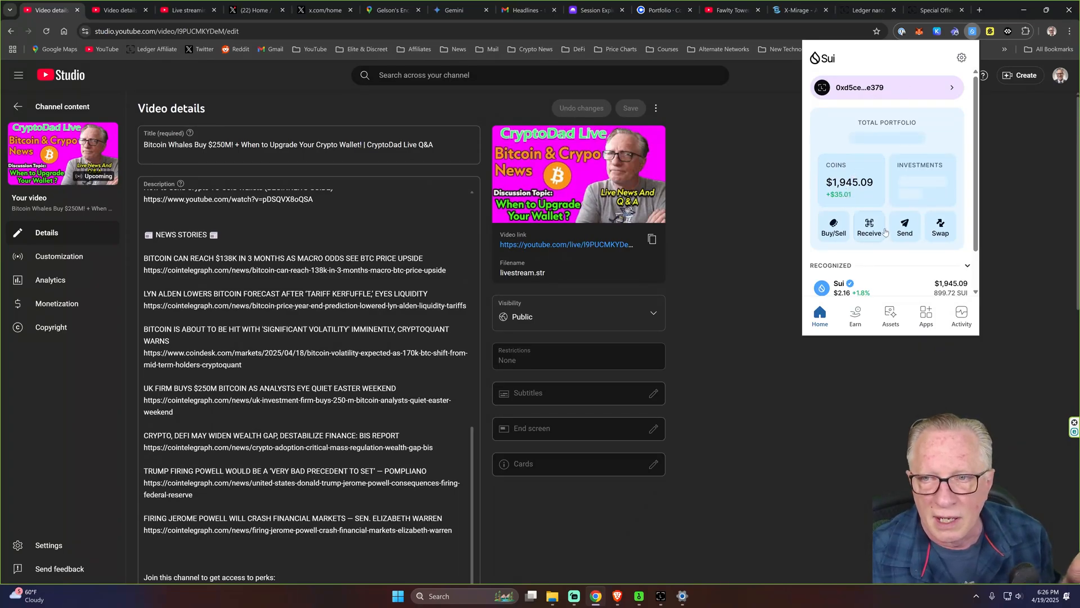
scroll(down, 3)
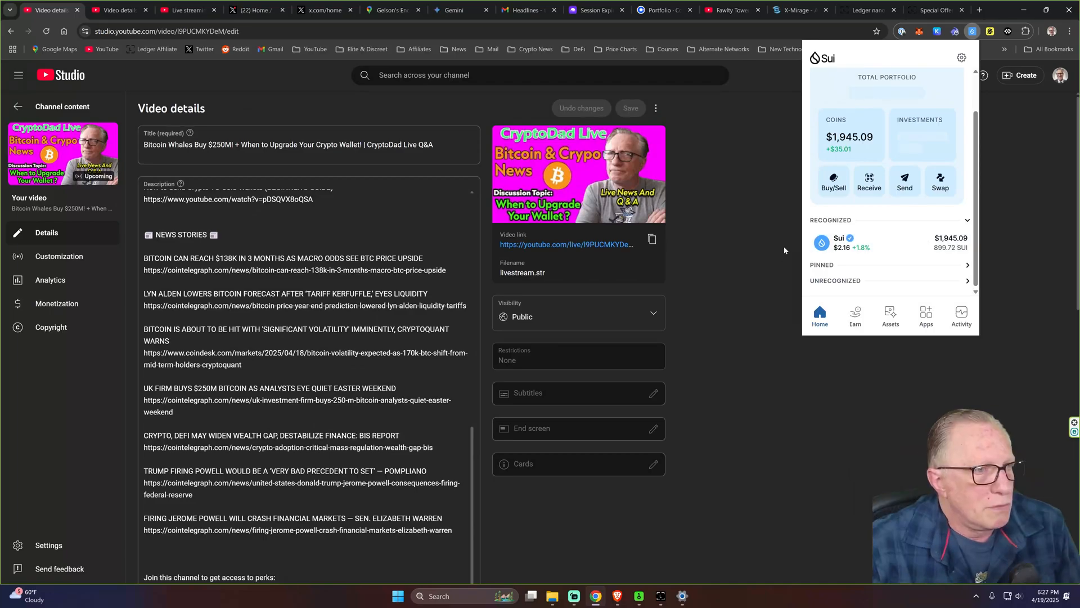
mouse_move(747, 314)
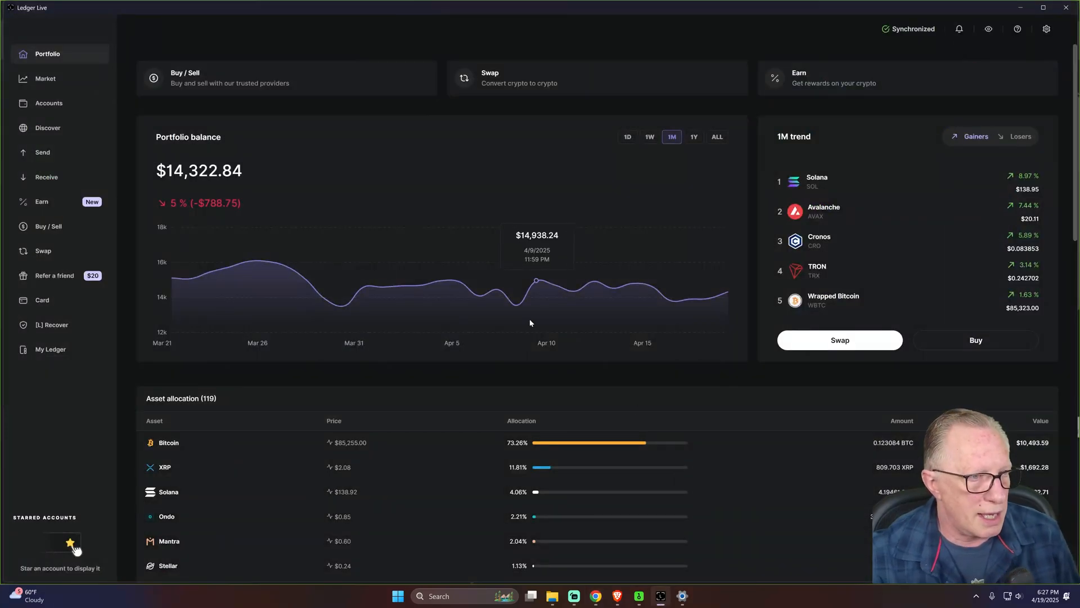
mouse_move(440, 305)
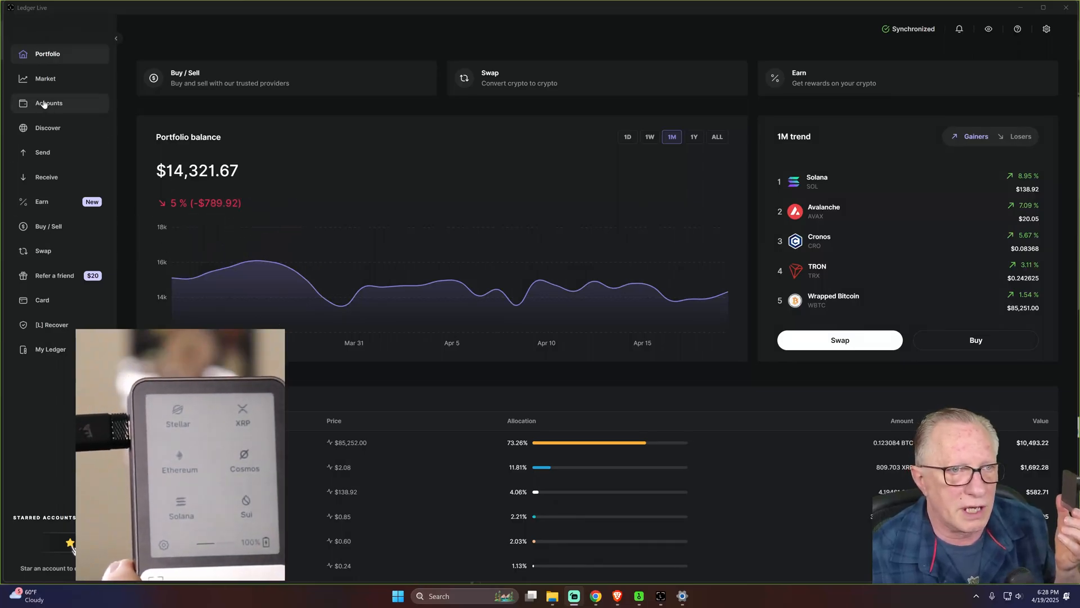
- Start adding an account and choose Sui (SUI) as the asset
click(48, 103)
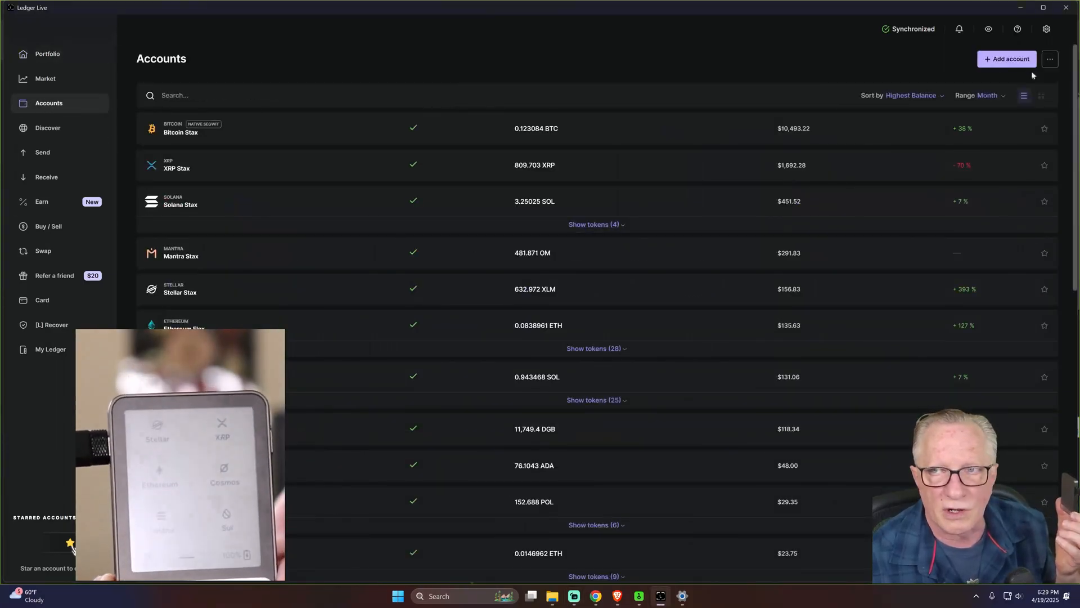
click(1006, 59)
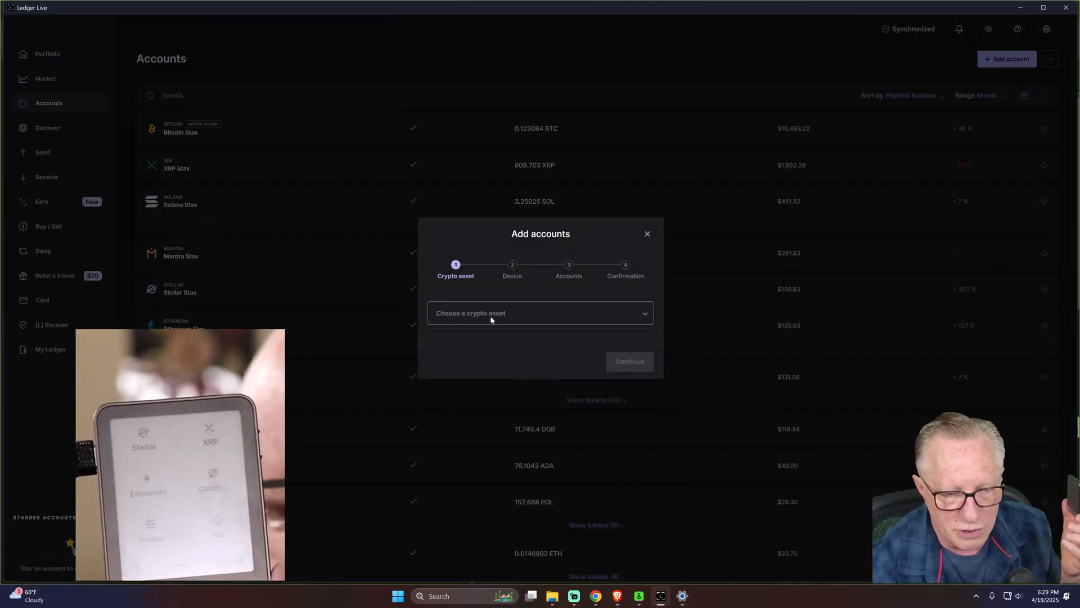
text(su)
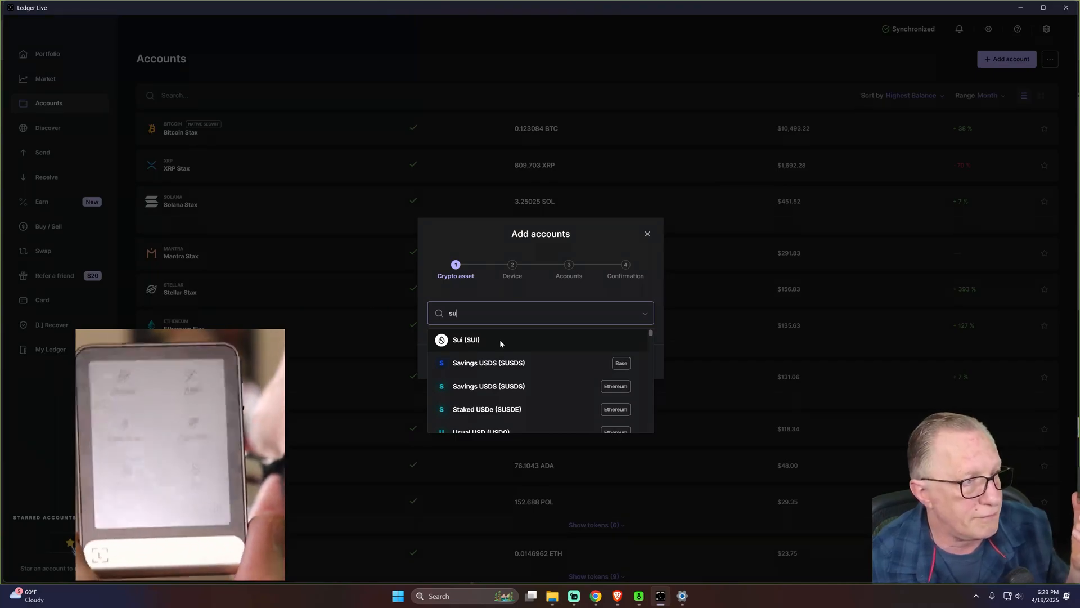
click(466, 339)
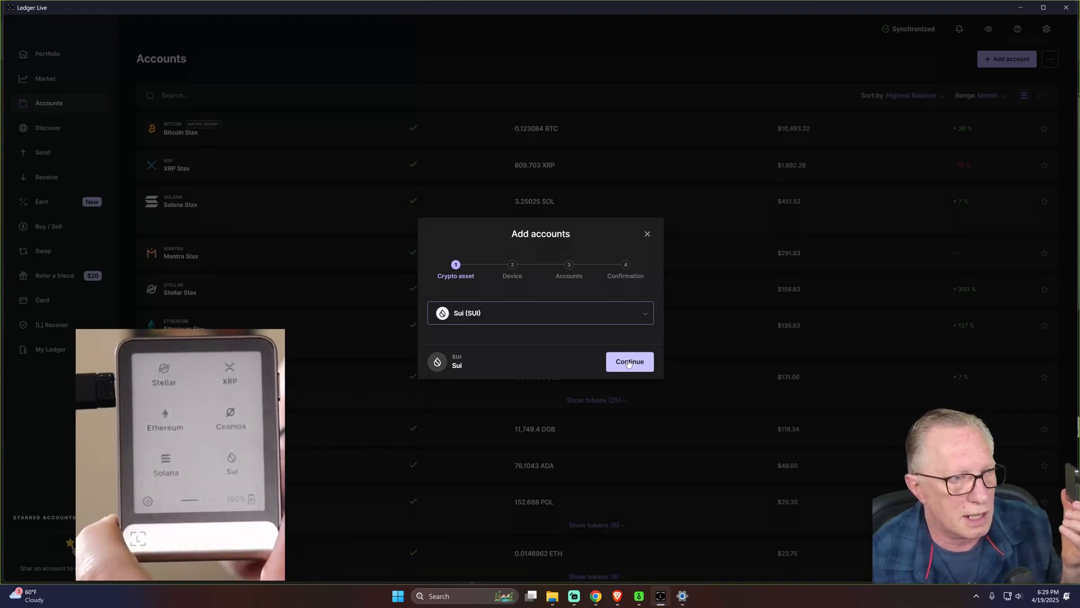
- Add the existing Sui Flex account holding 899.725 SUI and finish setup
click(628, 361)
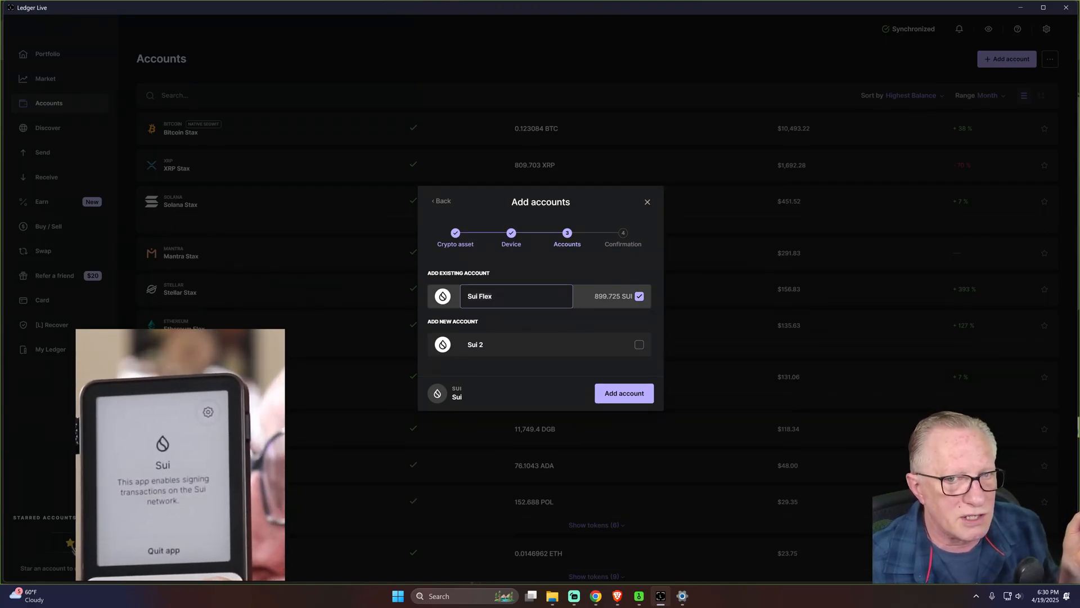
click(622, 393)
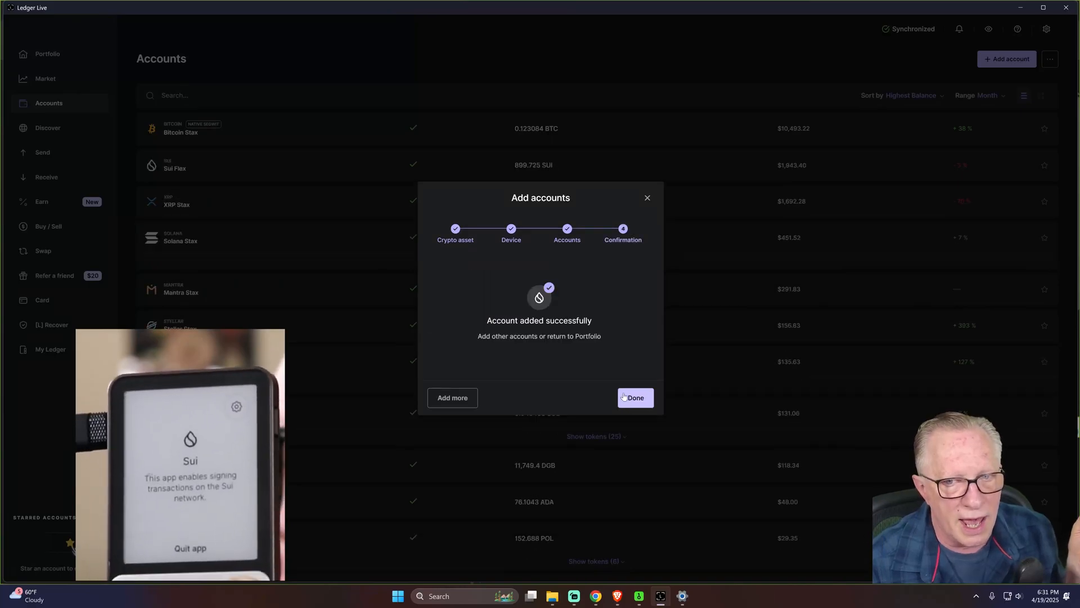
click(635, 397)
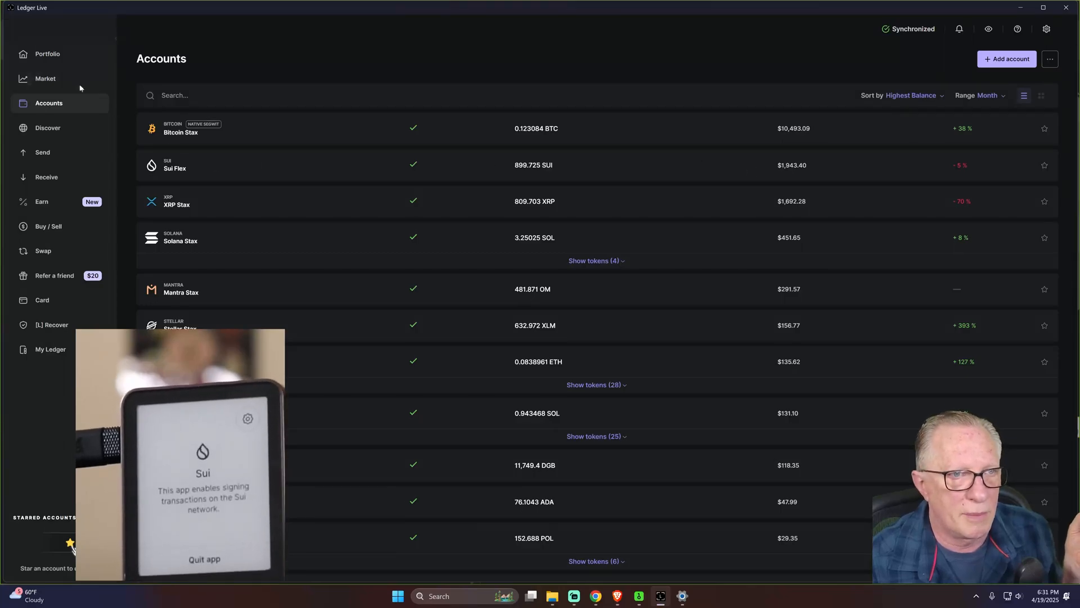
- View the portfolio's asset allocation showing Sui with 899.725 SUI at about $16,271 total
click(47, 54)
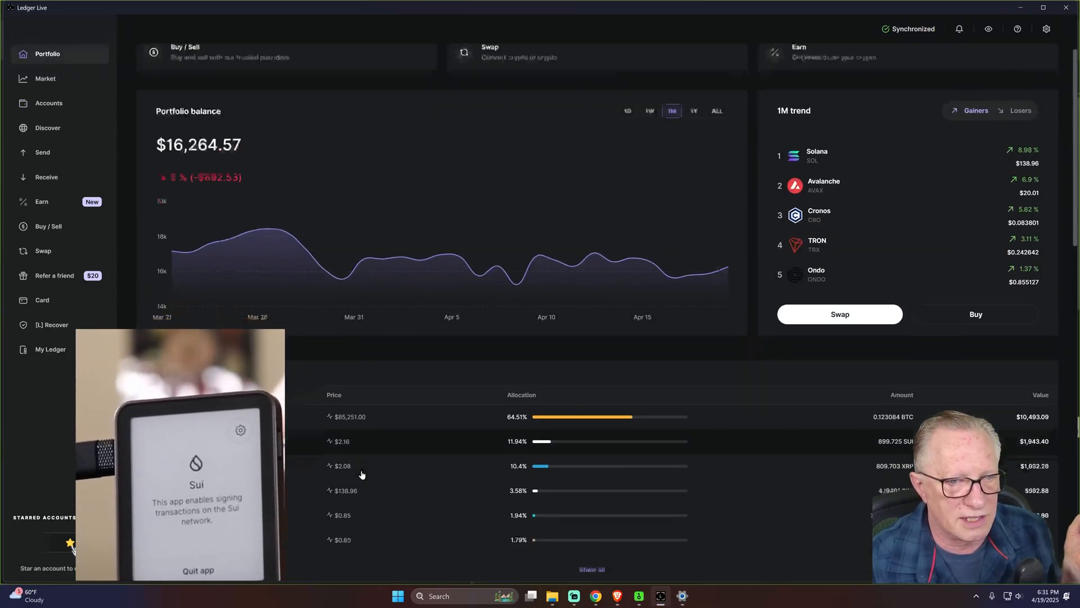
scroll(down, 3)
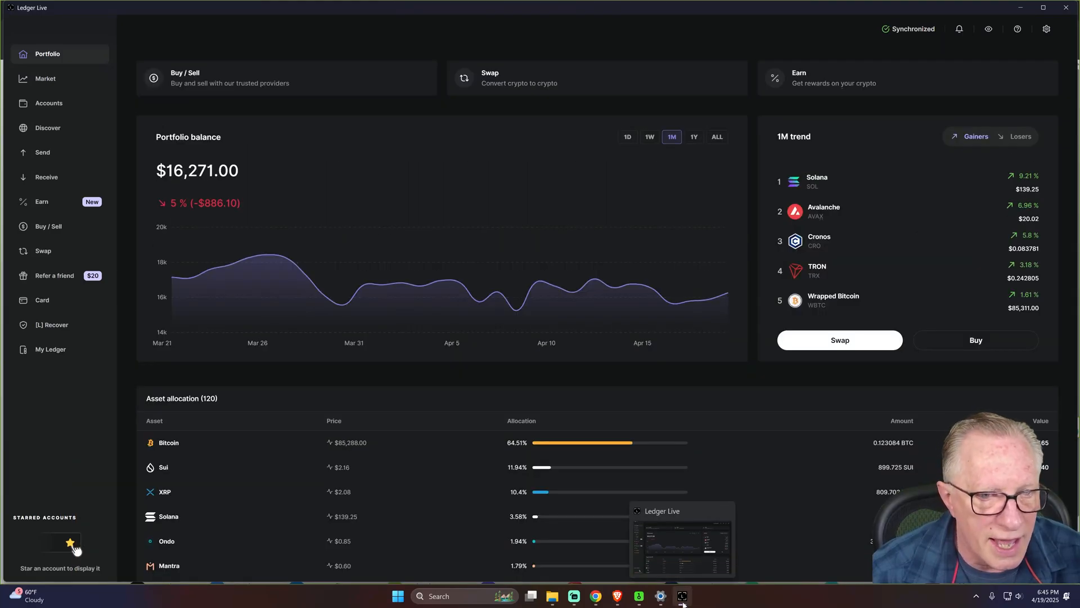
- Compare the Sui Flex account's 899.72559 SUI with the Sui Wallet balance, then return to Ledger Live
click(164, 468)
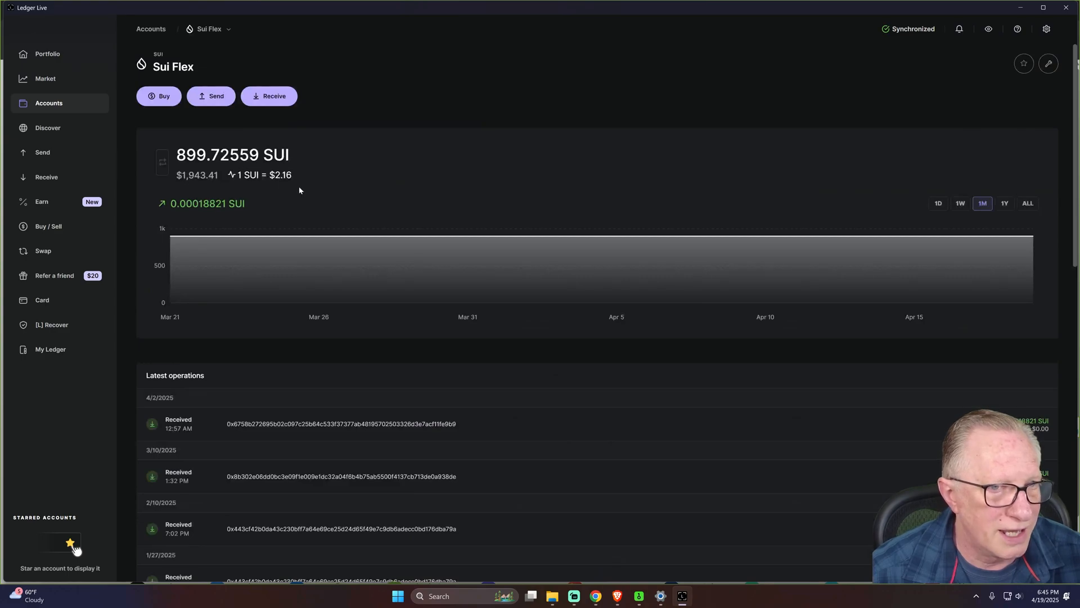
mouse_move(622, 180)
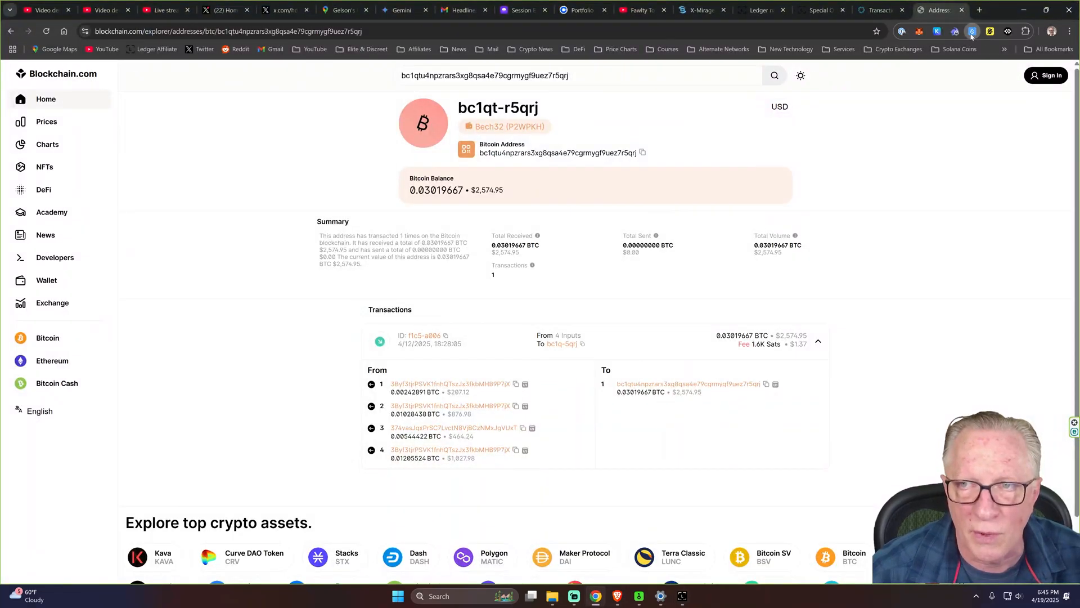
click(972, 32)
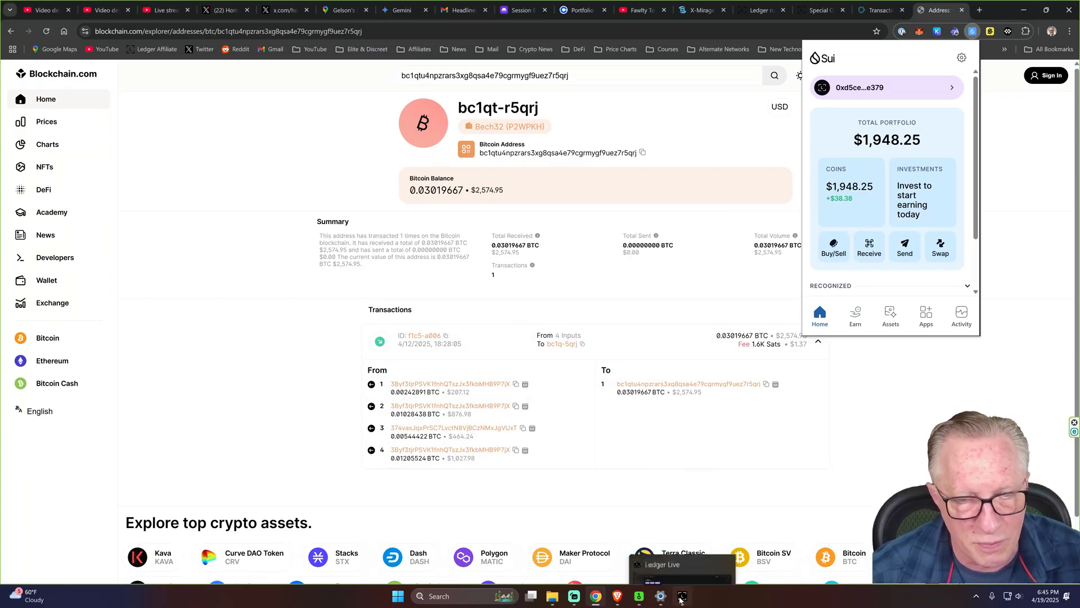
click(680, 597)
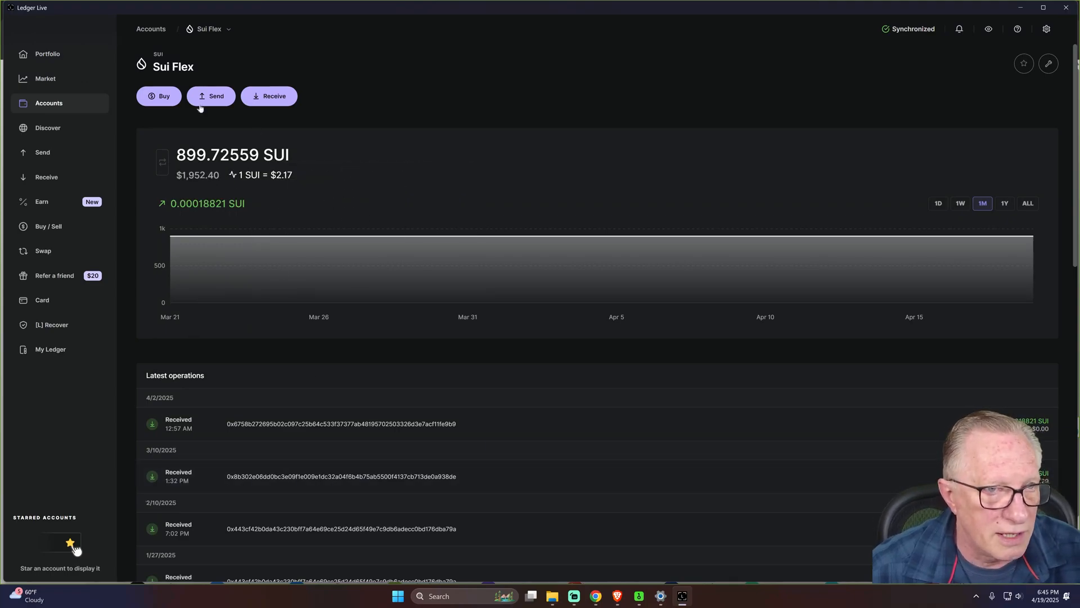
mouse_move(522, 221)
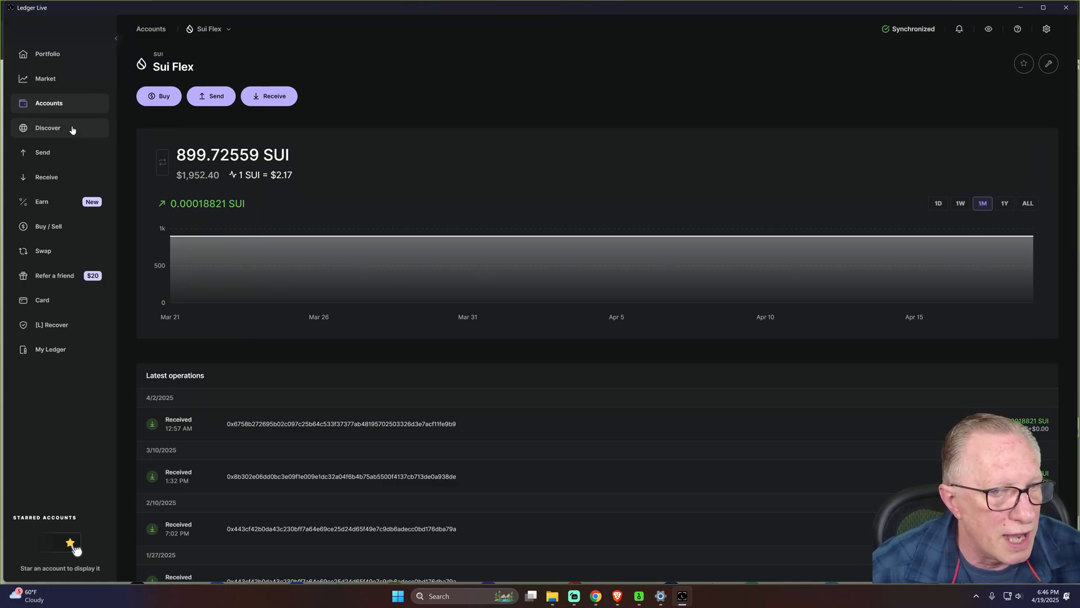
click(47, 54)
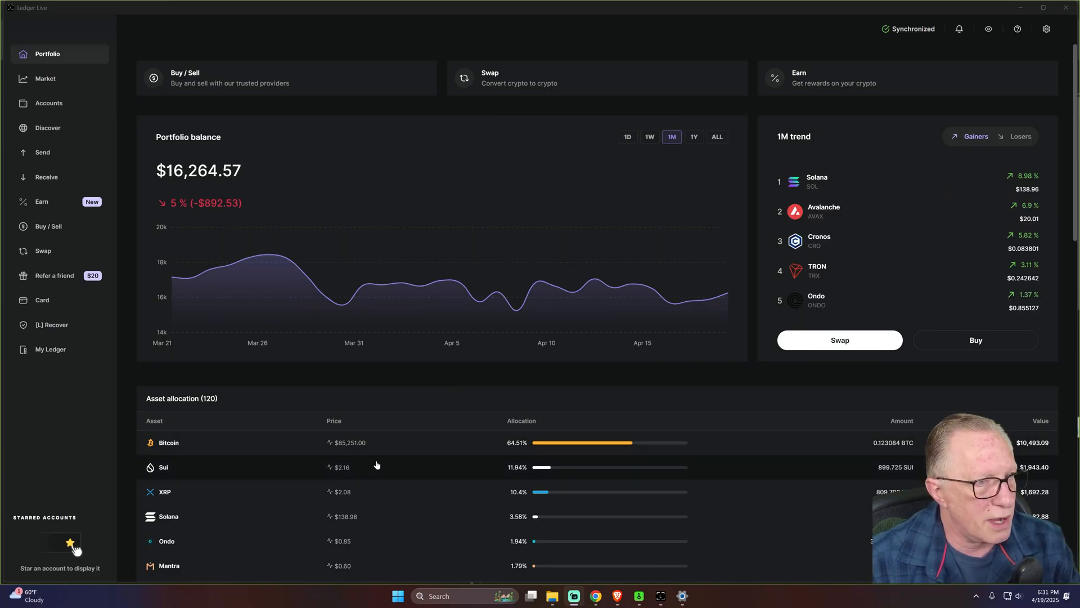
click(48, 102)
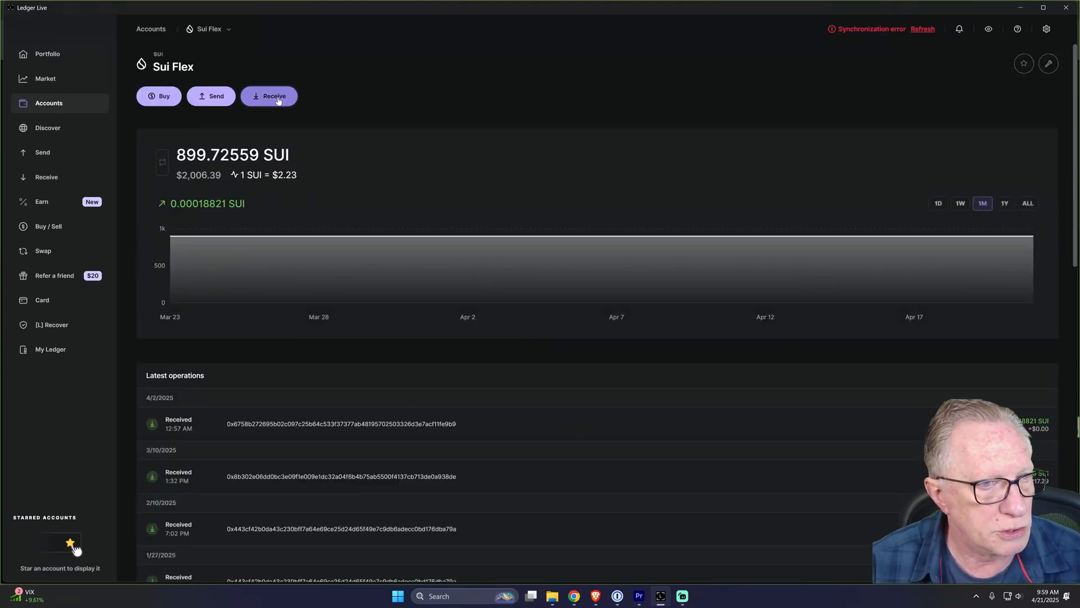
- Start a receive request crediting the Sui Flex account and continue past account selection
click(269, 95)
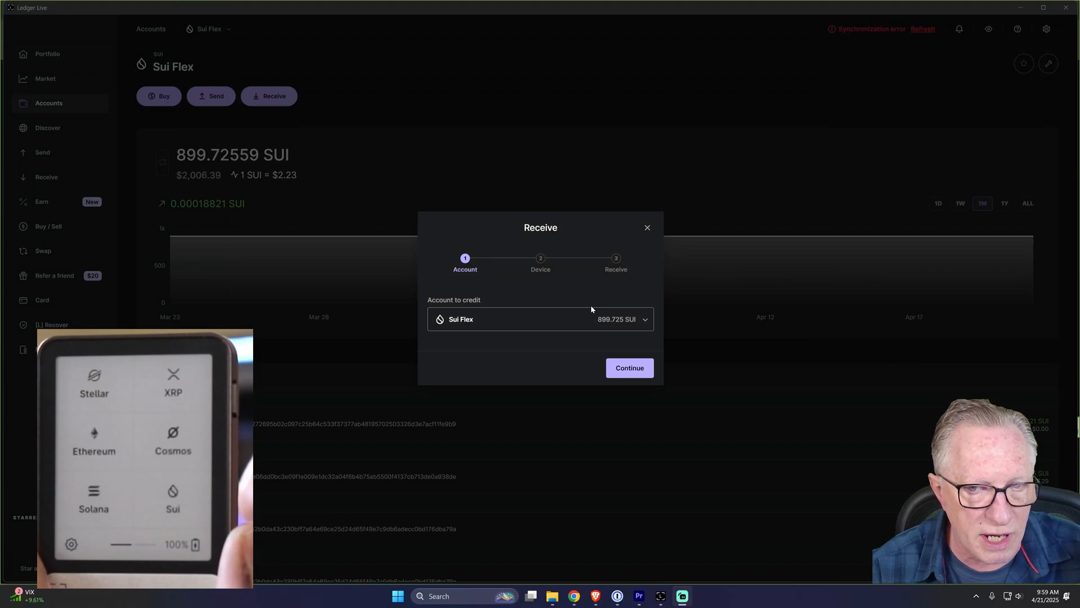
click(628, 367)
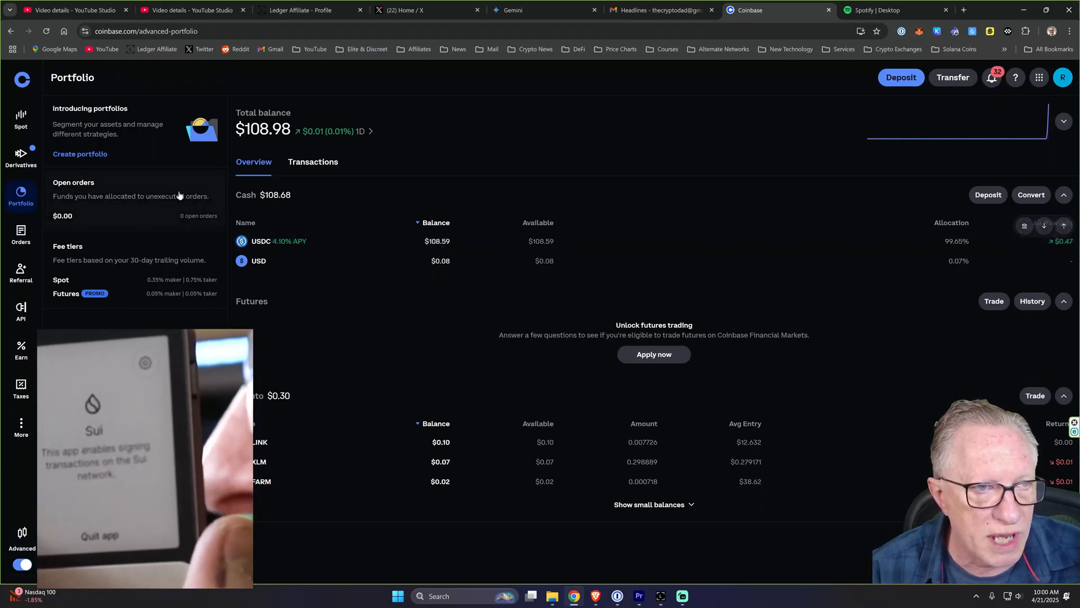
- Find the SUI-USD market in Coinbase trading
click(20, 119)
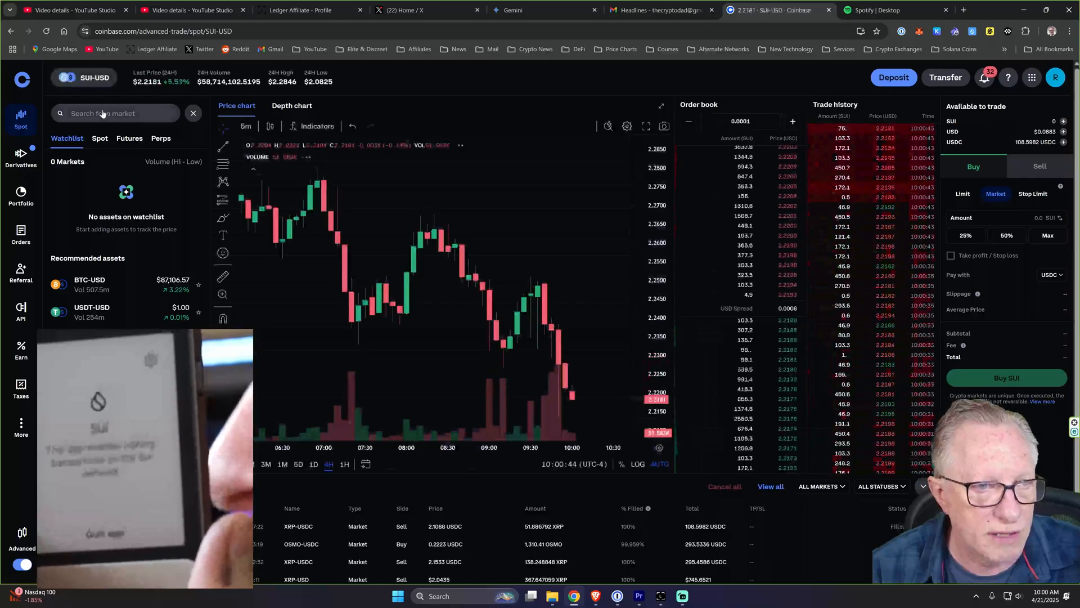
text(s)
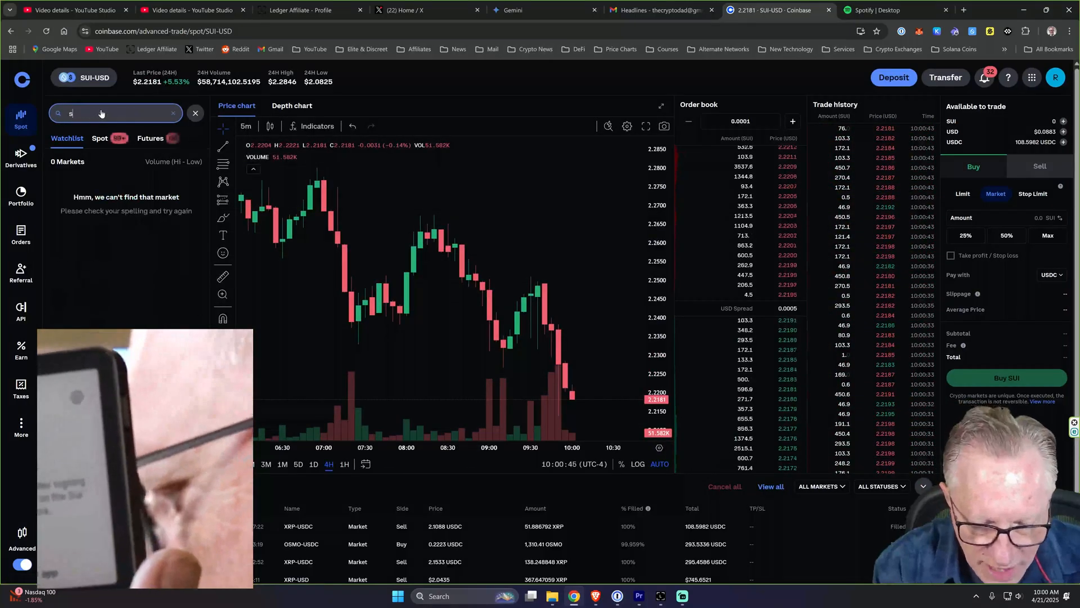
text(ui)
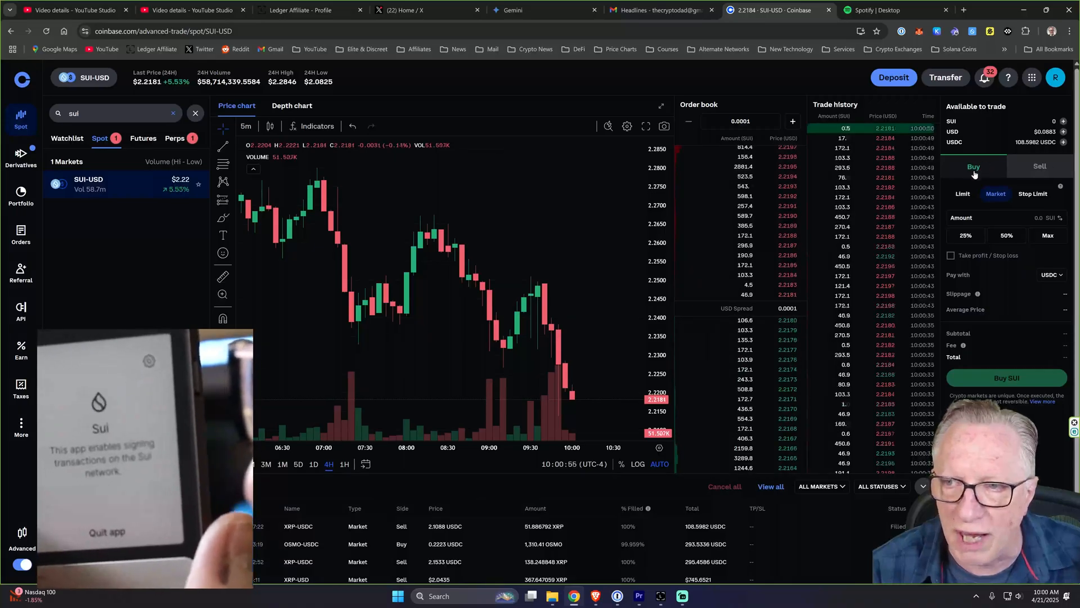
- Place a market buy of 48.1 SUI with the maximum amount and view the portfolio
click(1048, 236)
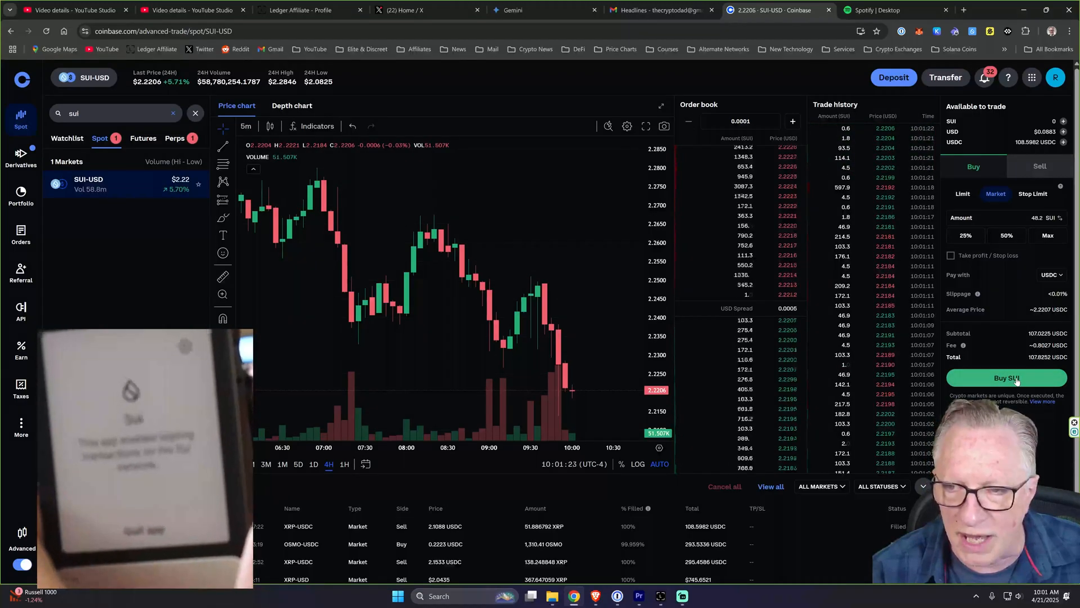
click(1005, 378)
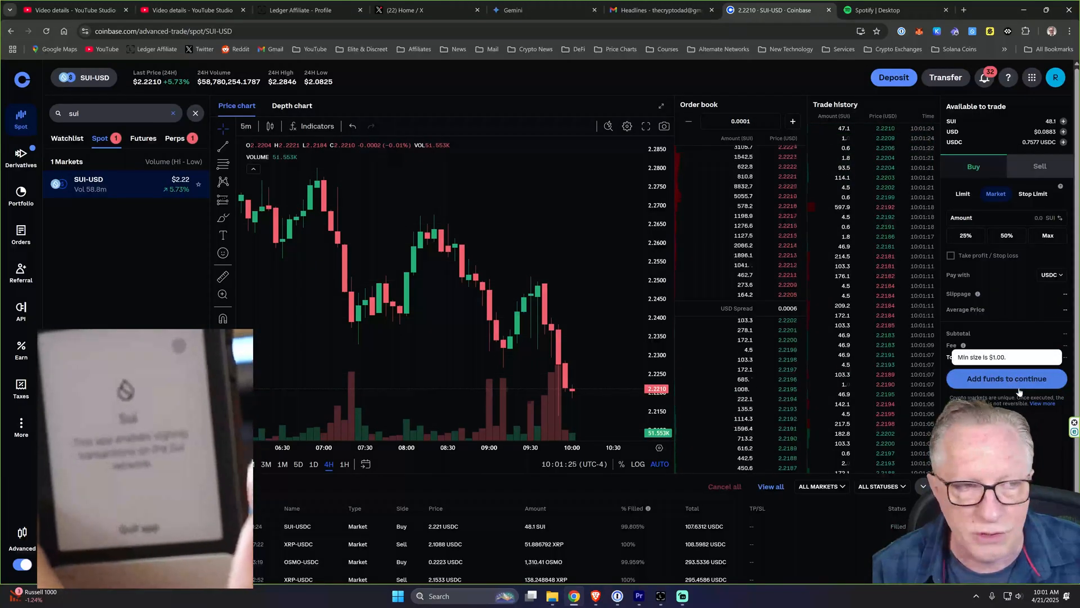
click(20, 195)
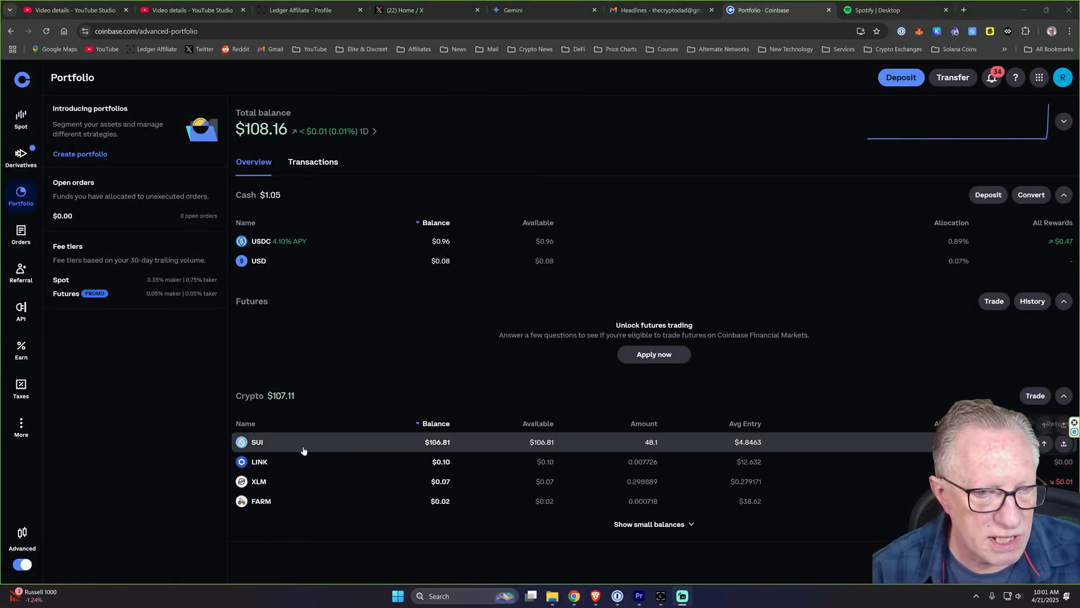
mouse_move(513, 449)
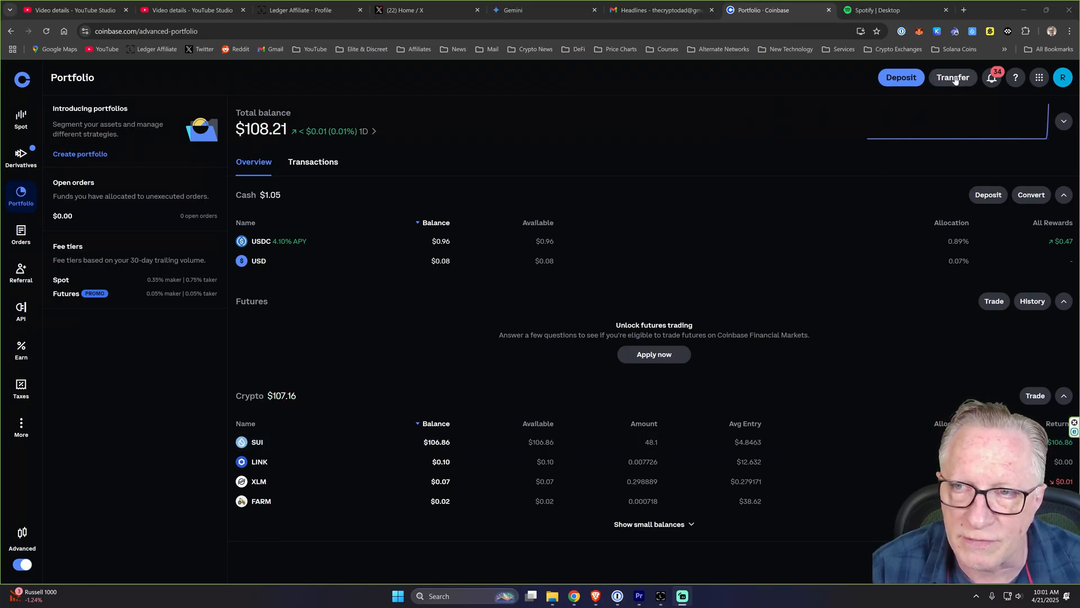
- Start a crypto send to the pasted Ledger Sui wallet address
click(953, 78)
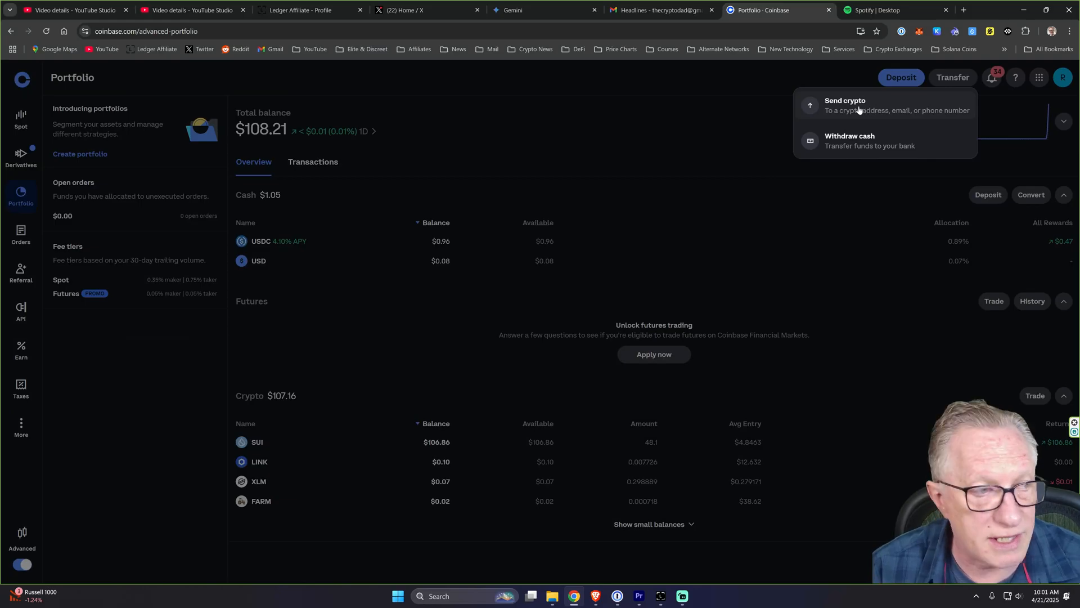
click(844, 105)
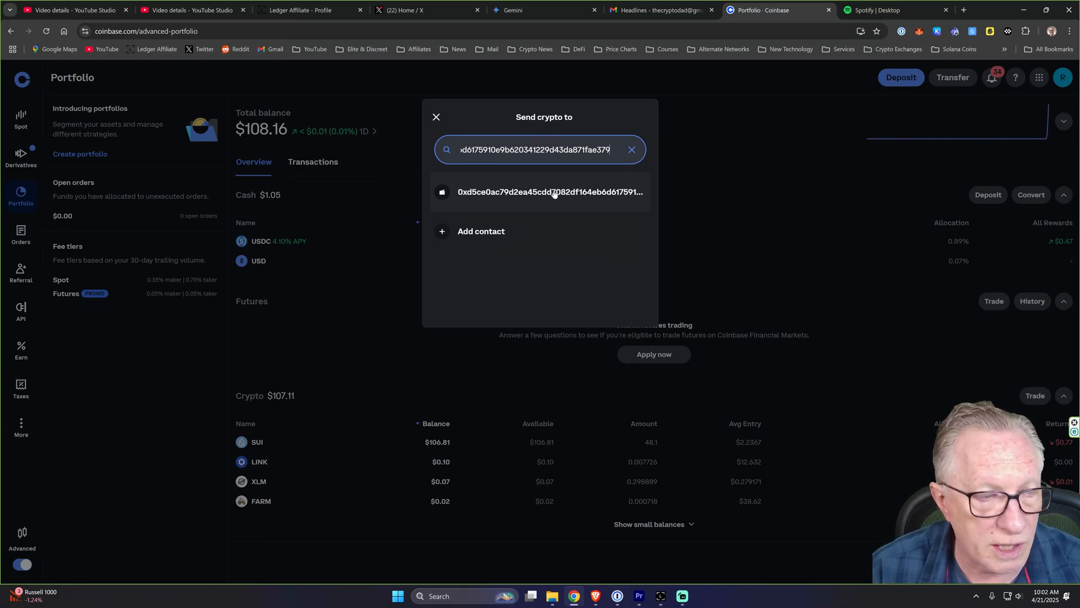
click(549, 191)
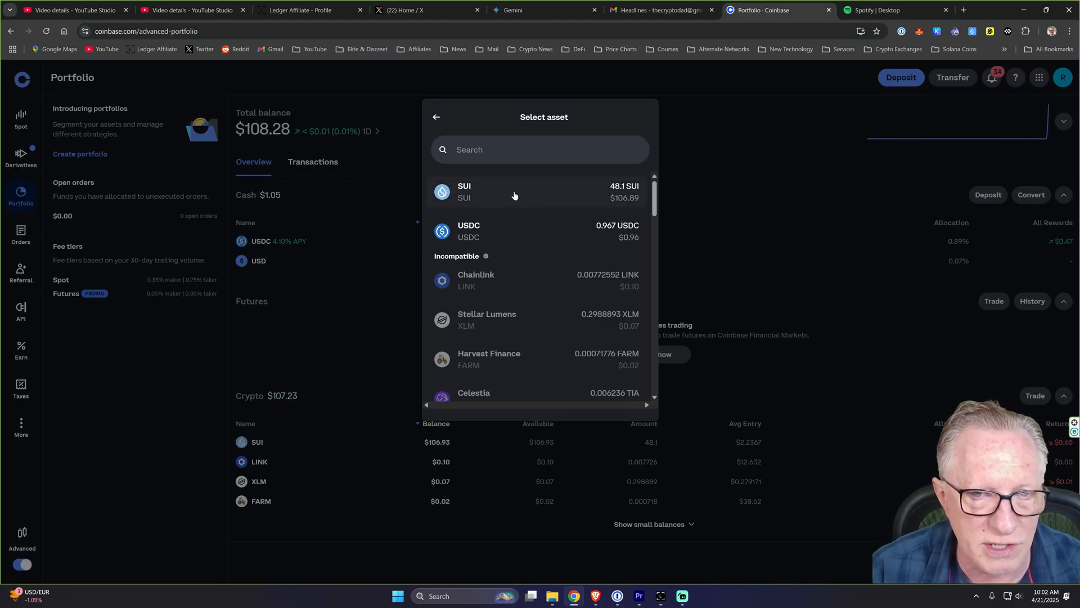
- Send the entire 48 SUI balance (about $106.94 with fee) and review the details
click(497, 191)
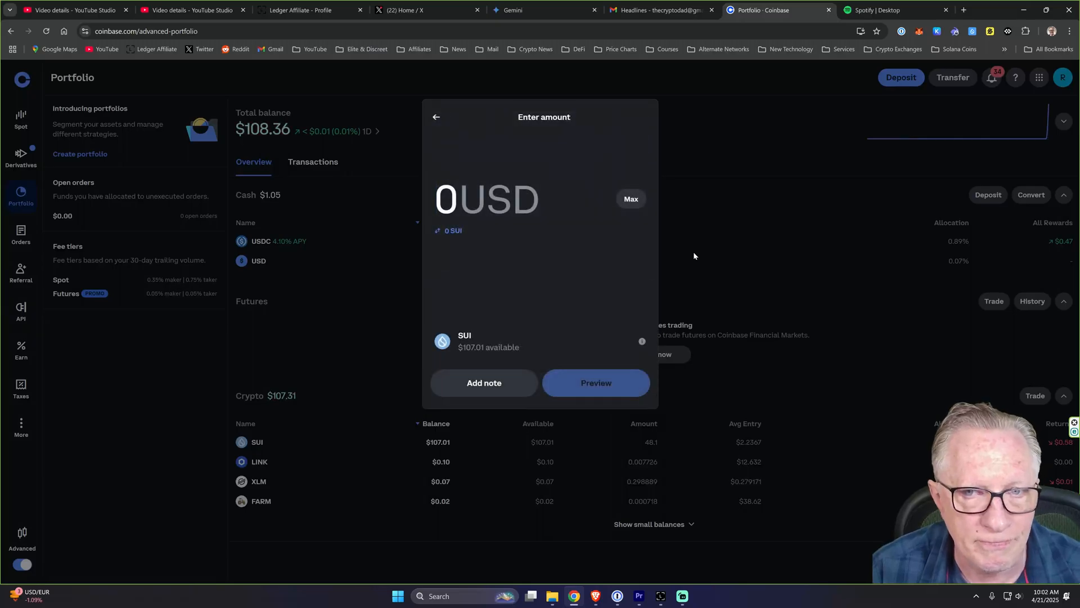
click(630, 200)
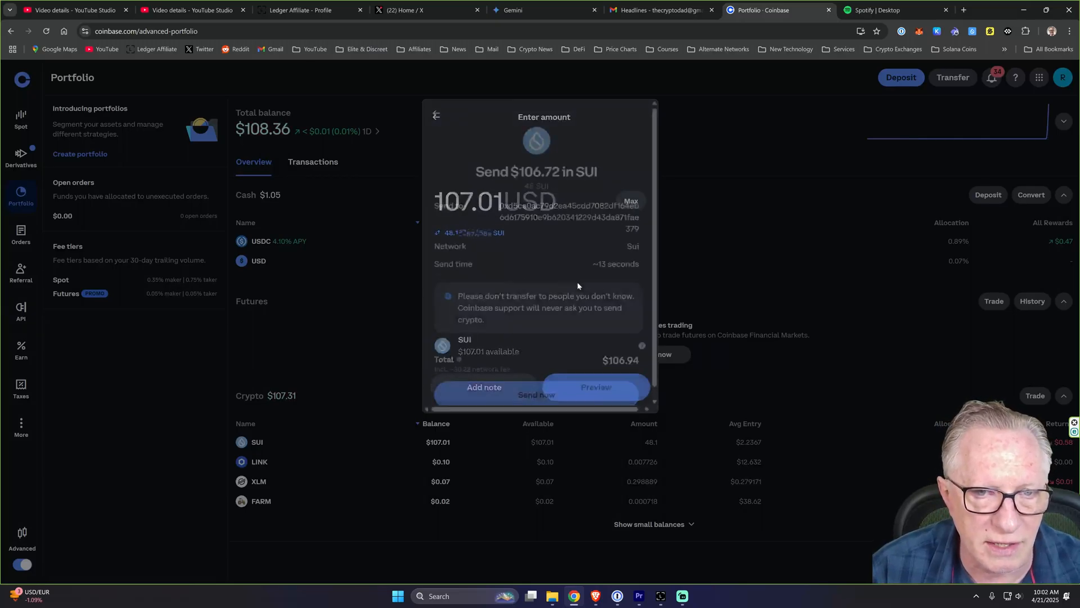
click(596, 386)
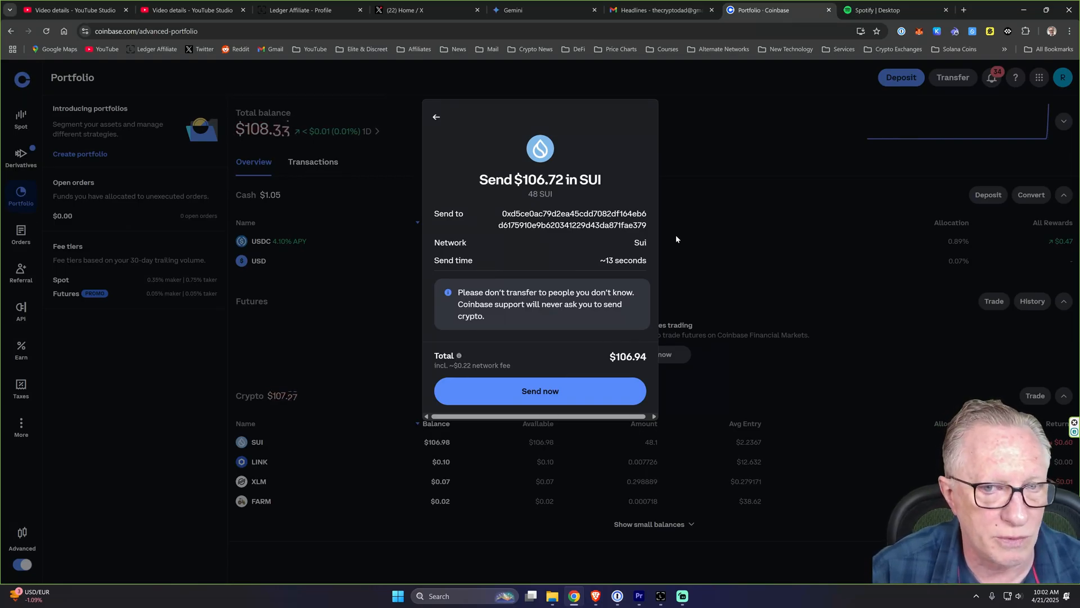
mouse_move(539, 390)
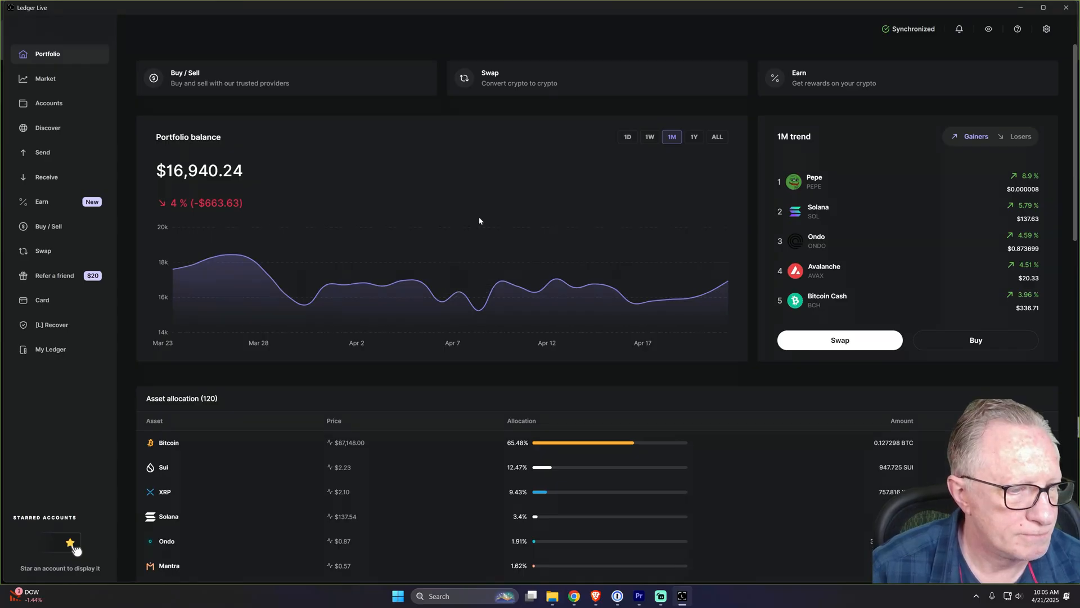
- Open the Sui Flex account now showing 947.72559 SUI with 48 SUI received
click(48, 102)
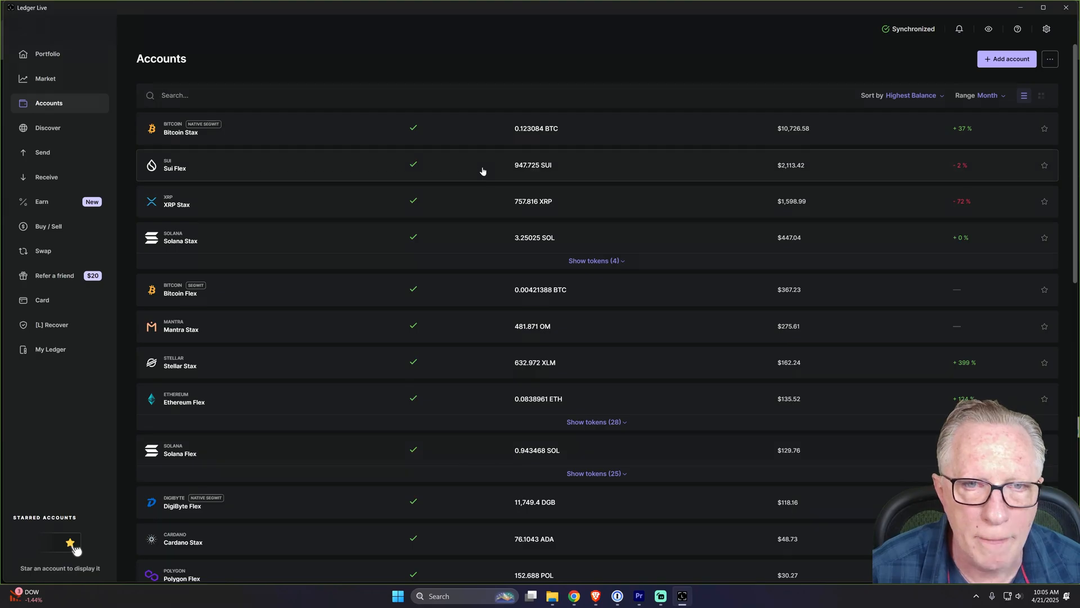
click(175, 167)
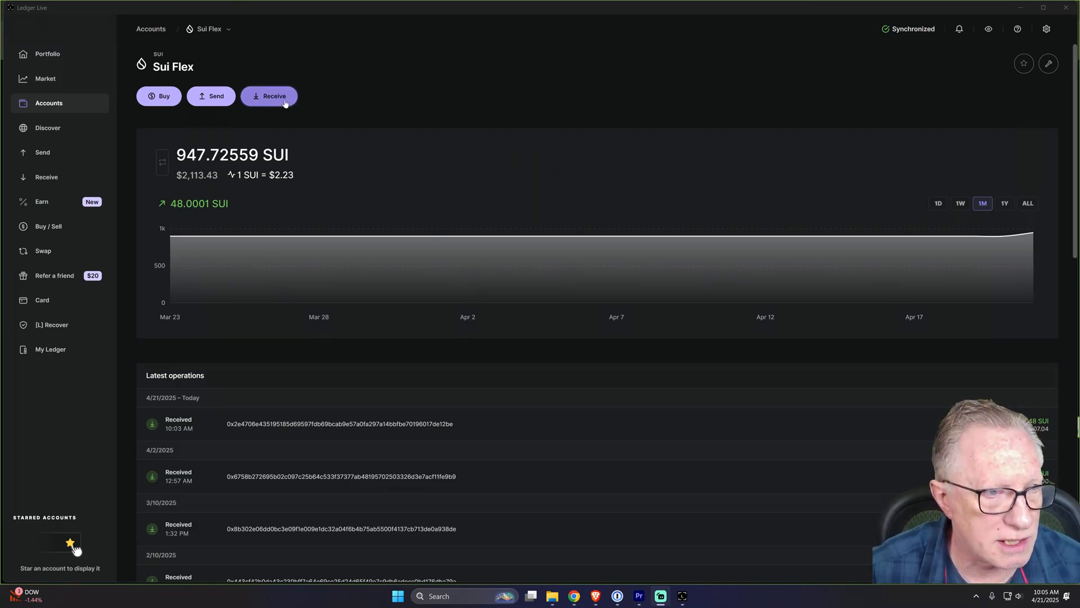
- Display the Sui Flex receive address and finish the receive flow
click(269, 95)
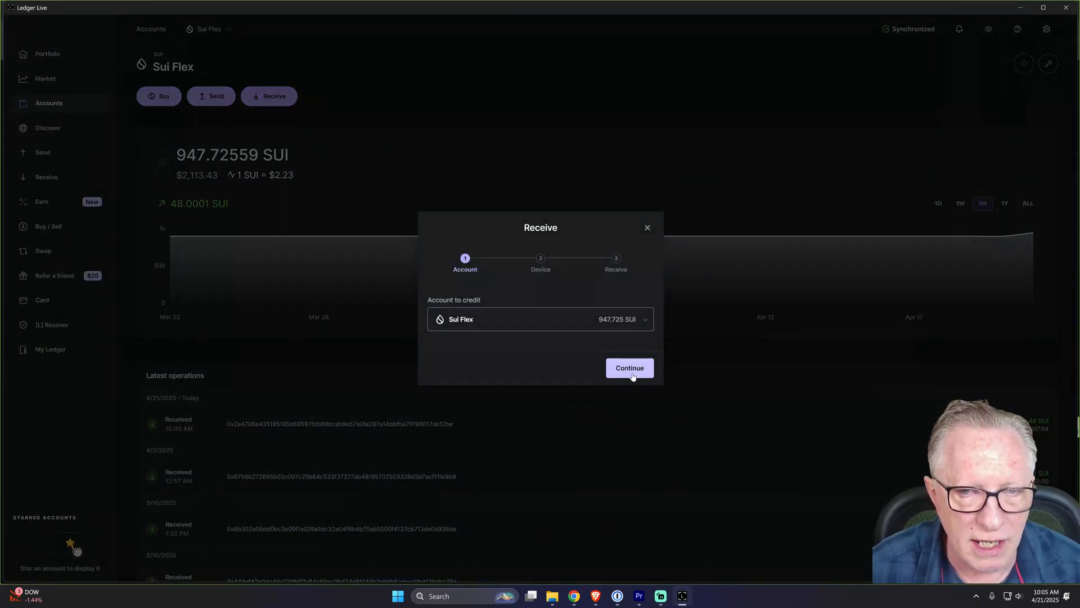
click(628, 367)
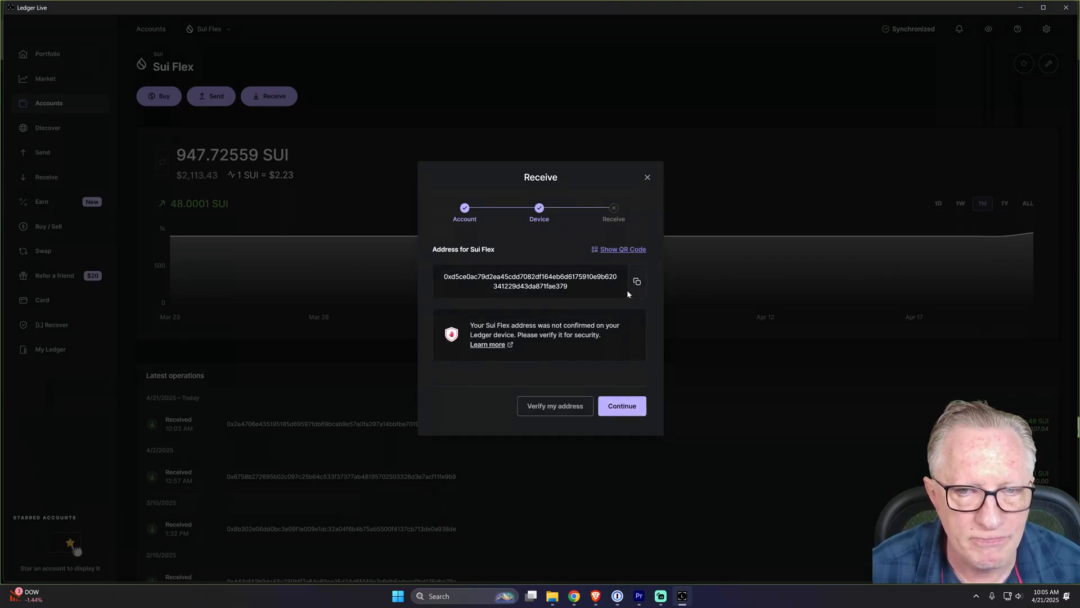
mouse_move(589, 317)
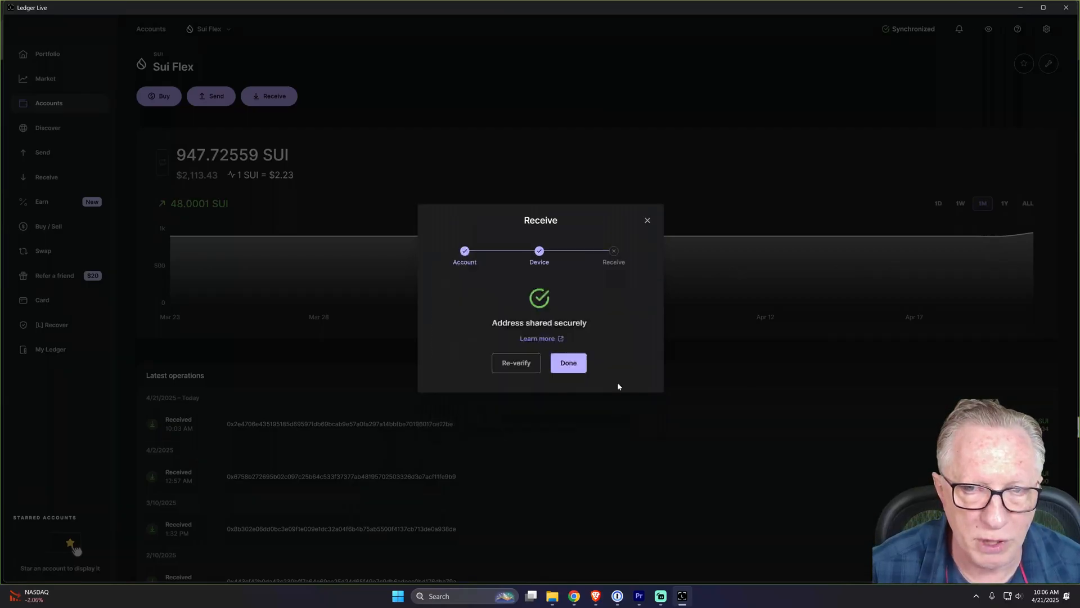
click(567, 363)
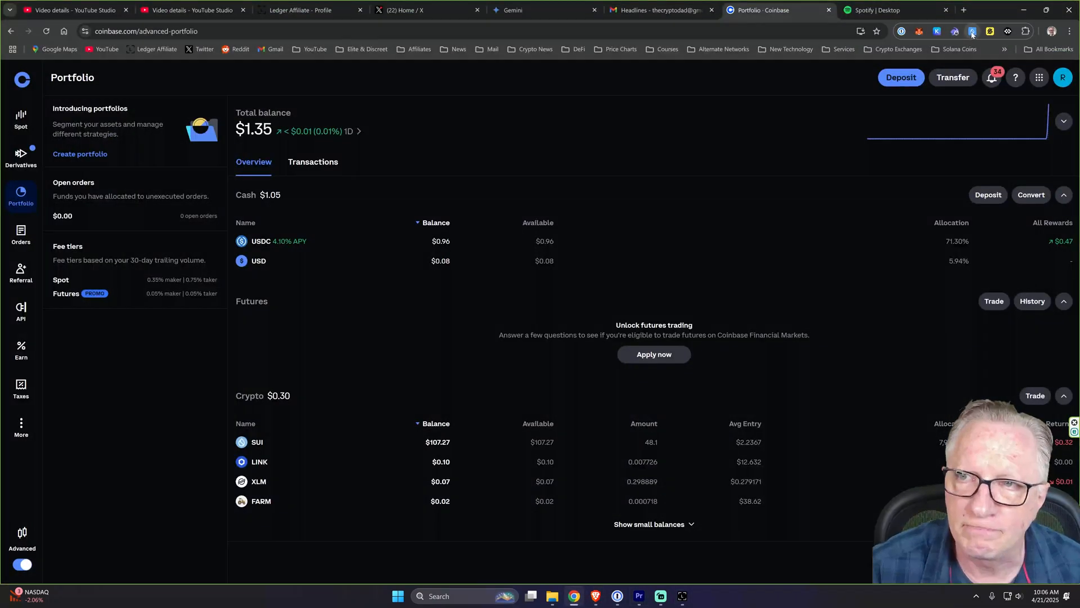
- Check the Sui Wallet home view showing a $2,114.91 total portfolio
click(973, 31)
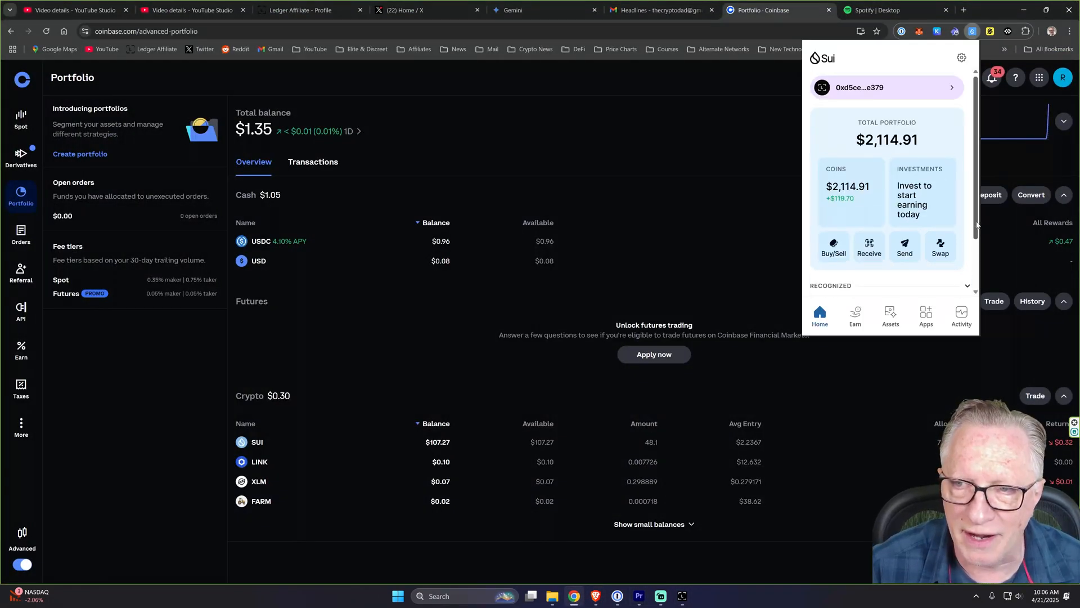
scroll(down, 3)
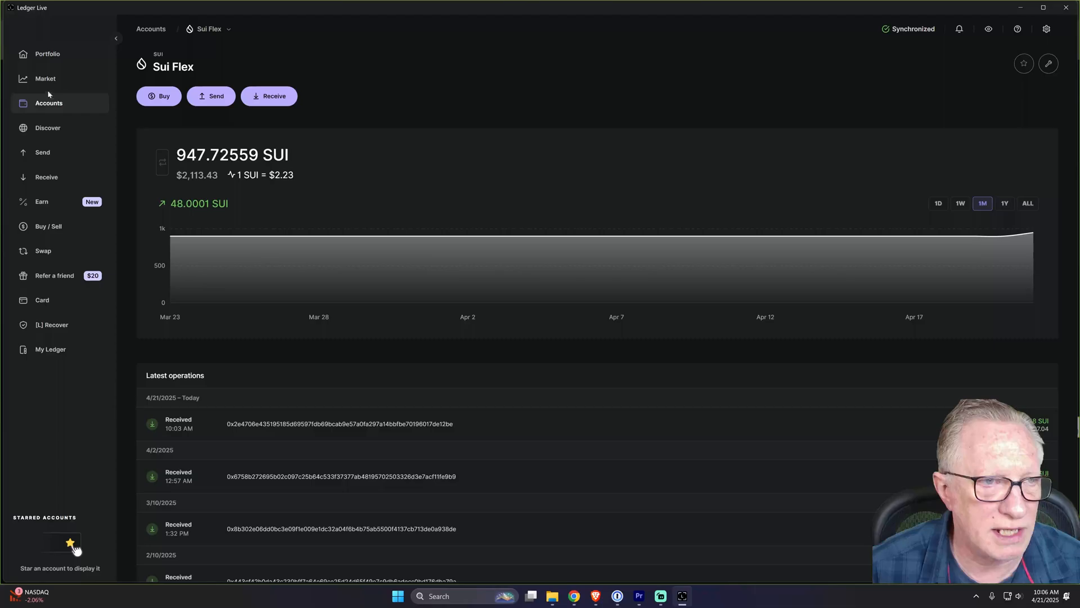
- View the portfolio overview totaling $16,941.73 with Sui at 947.725 SUI, 12.47%
click(47, 54)
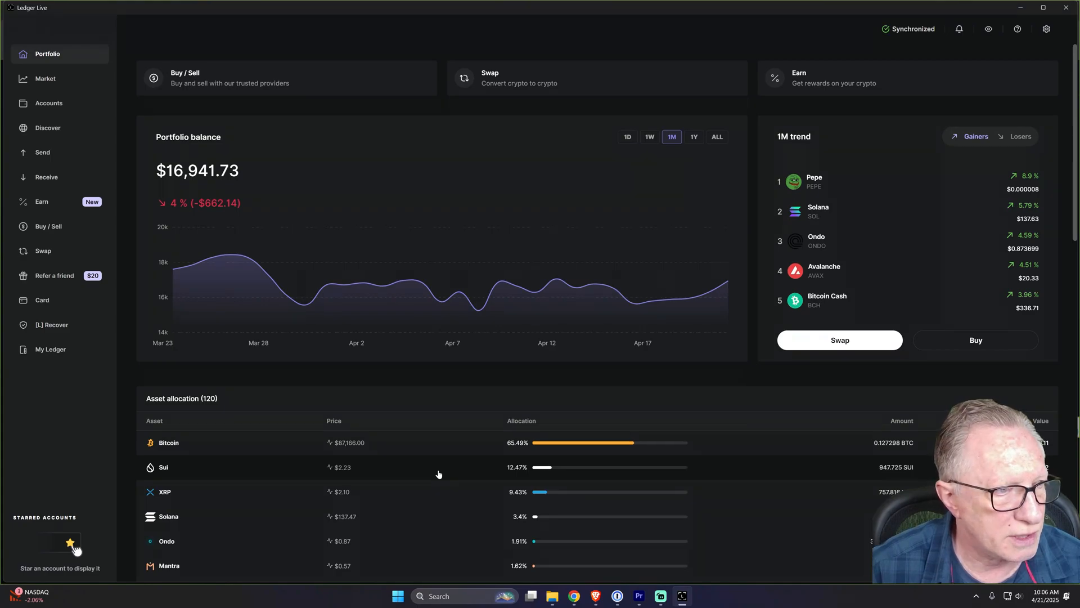
mouse_move(452, 470)
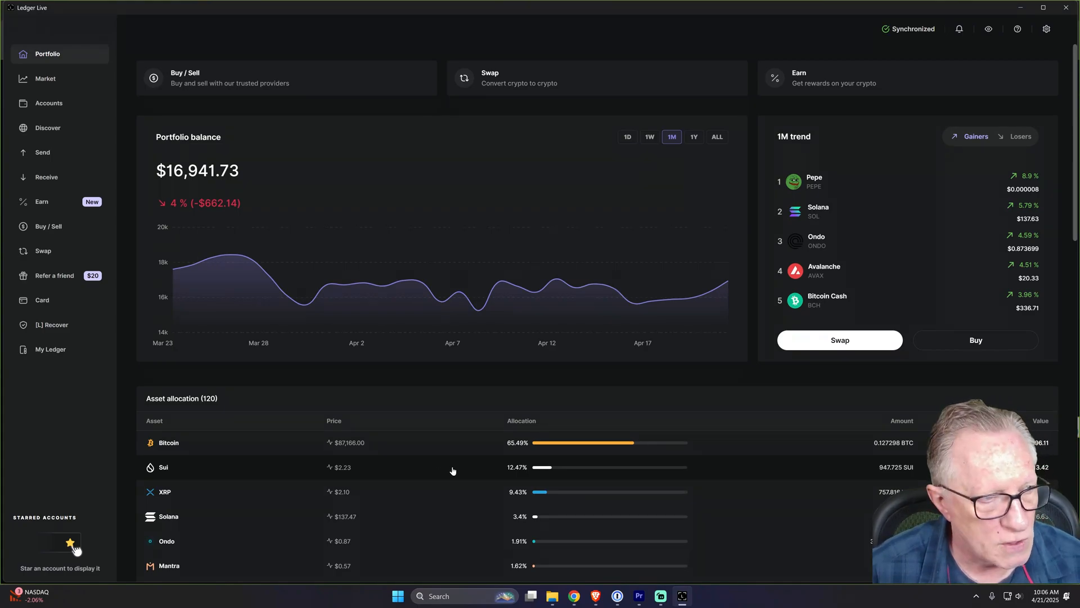